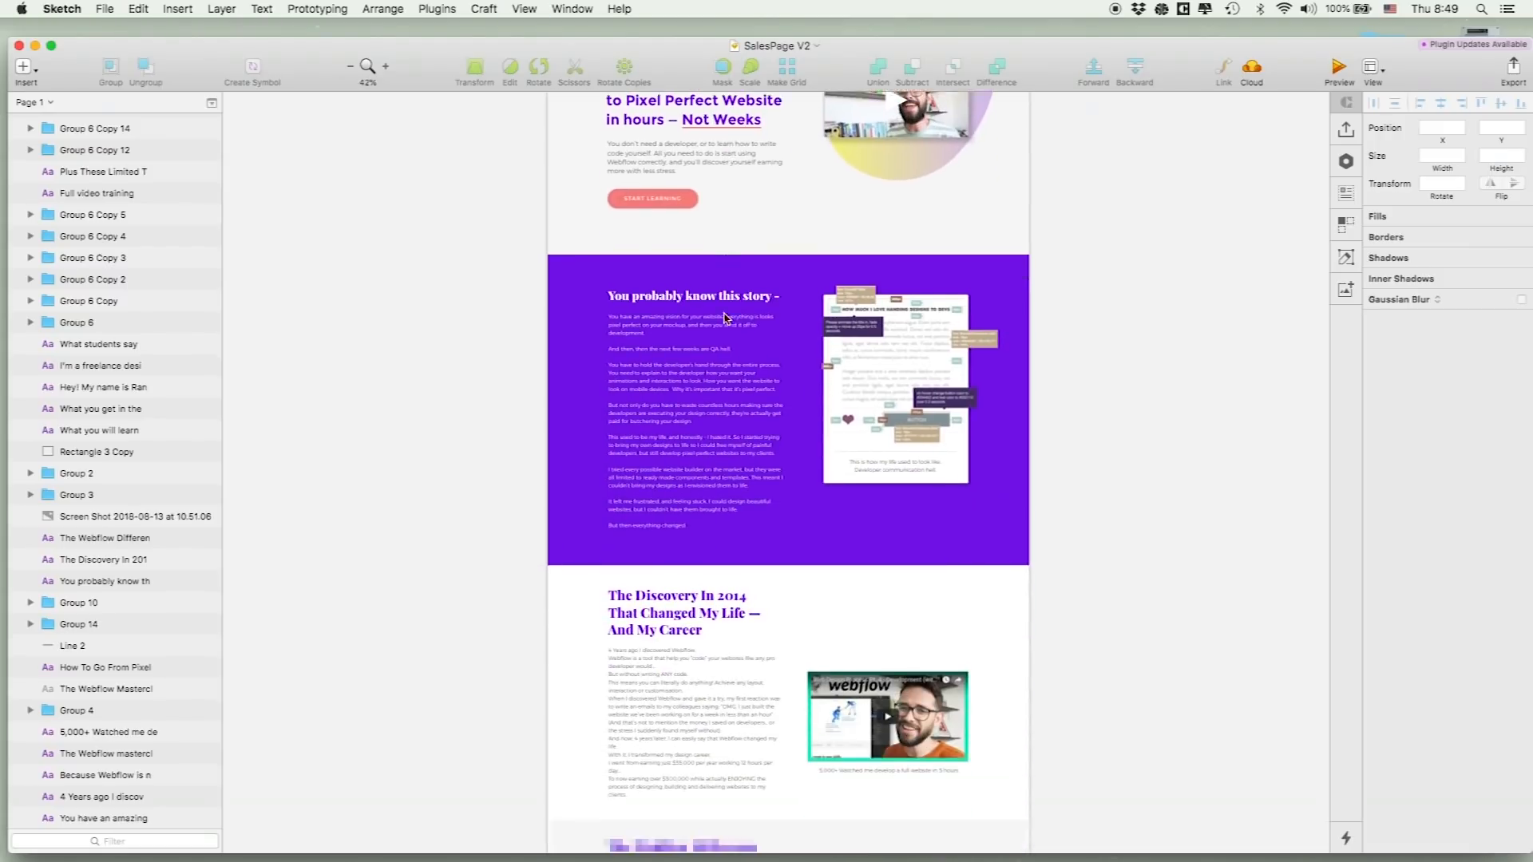
# - Select the yellow-to-purple gradient blob behind the hero photo and mark it exportable as SVG
pyautogui.scroll(-3)
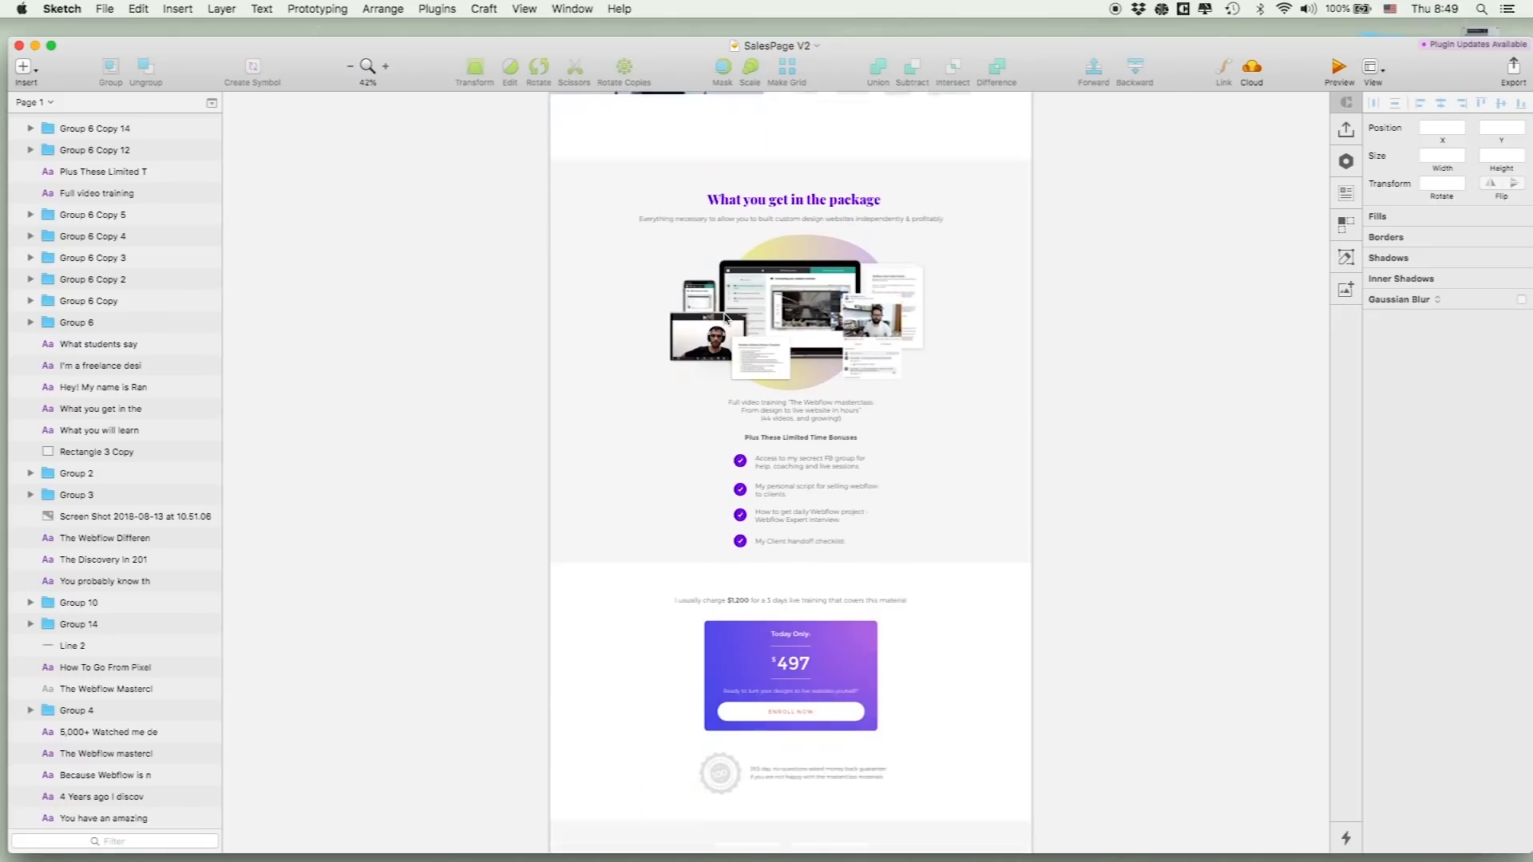
pyautogui.scroll(-3)
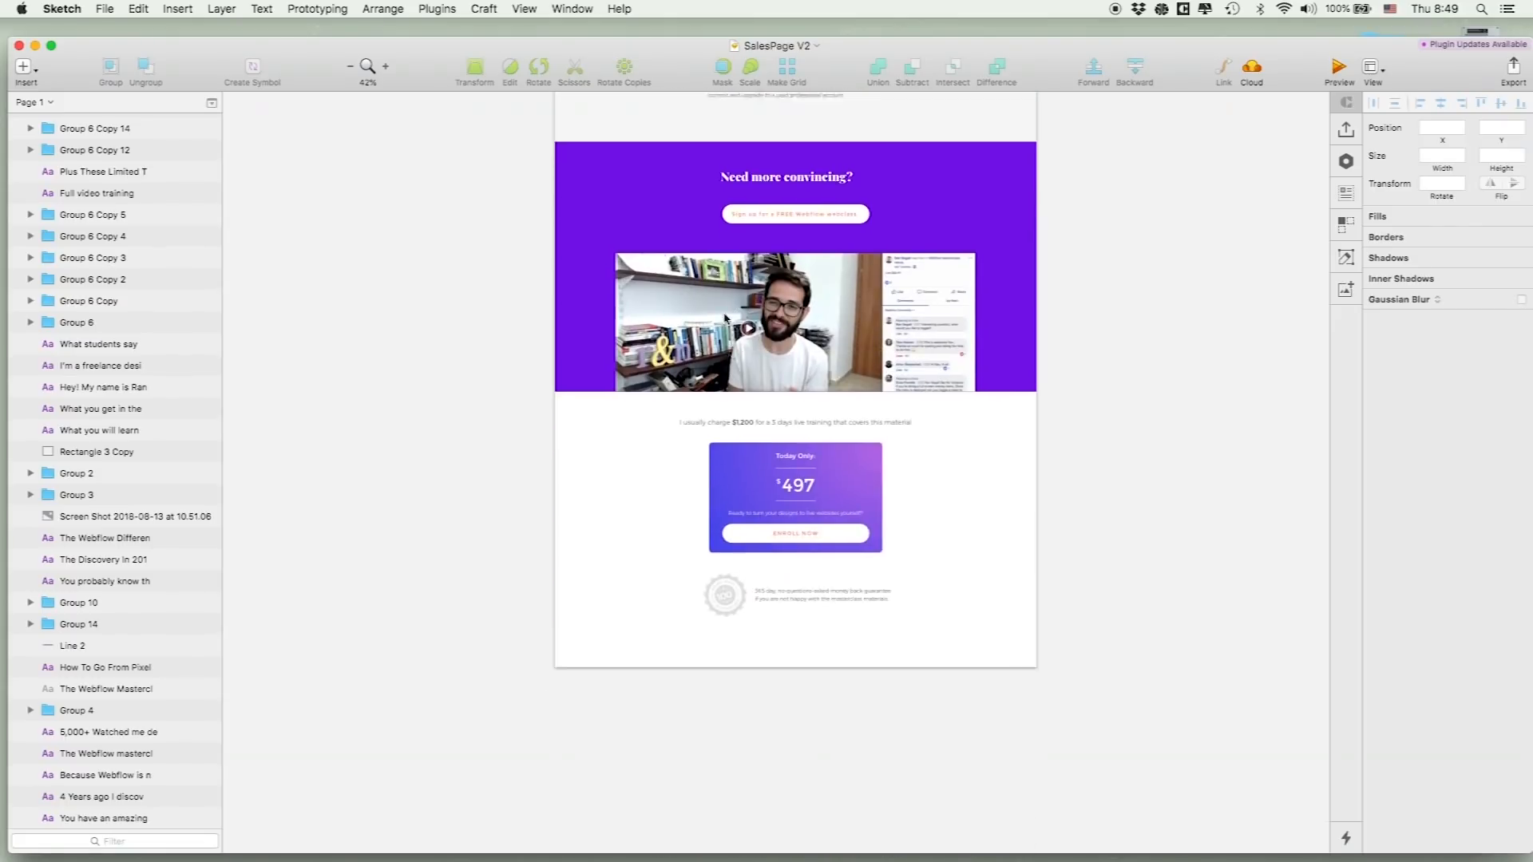
pyautogui.scroll(3)
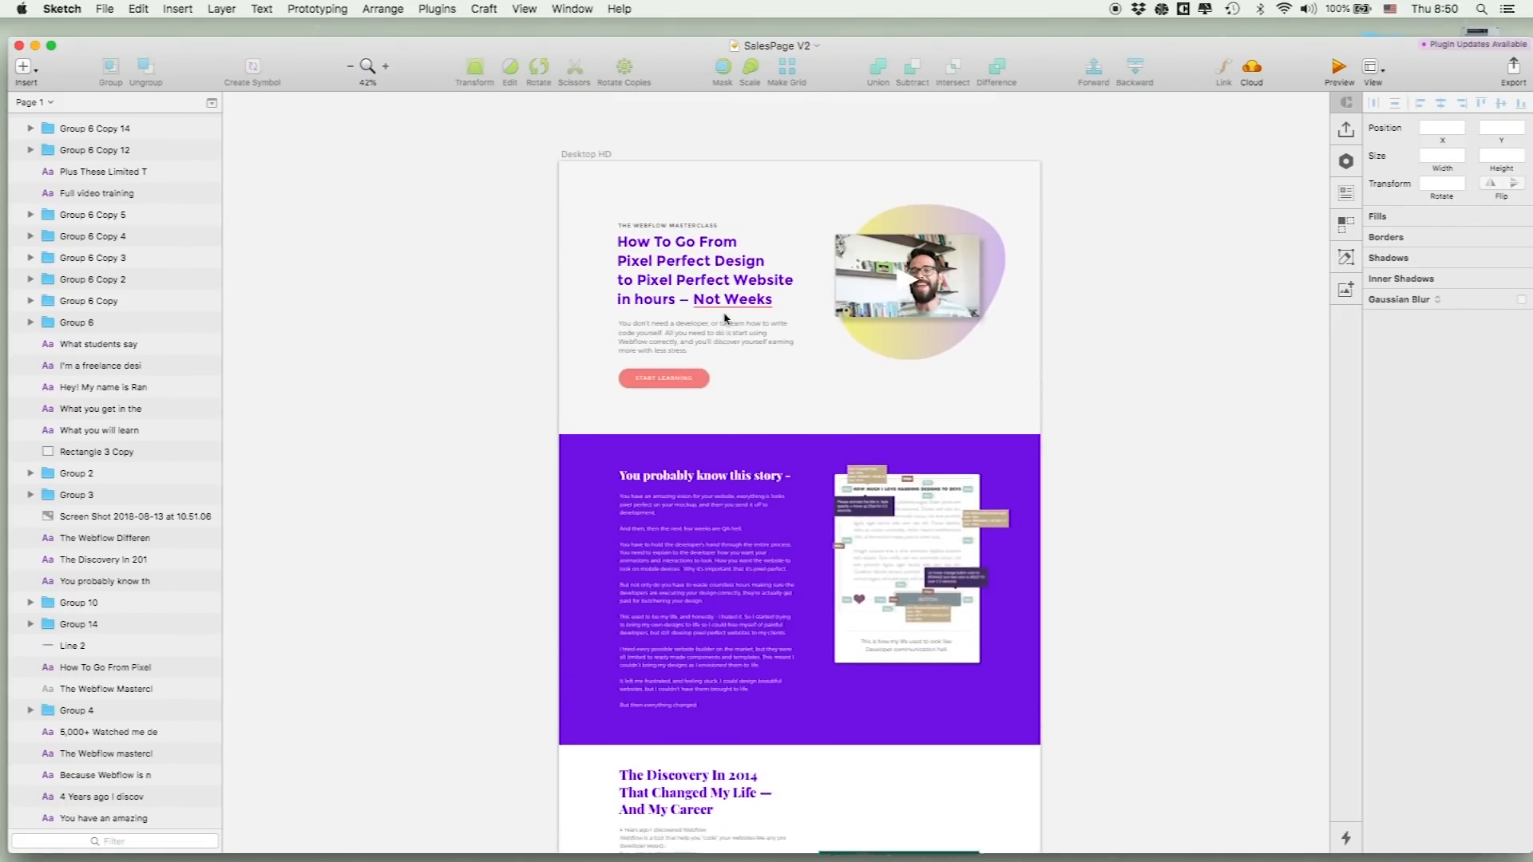
pyautogui.scroll(-3)
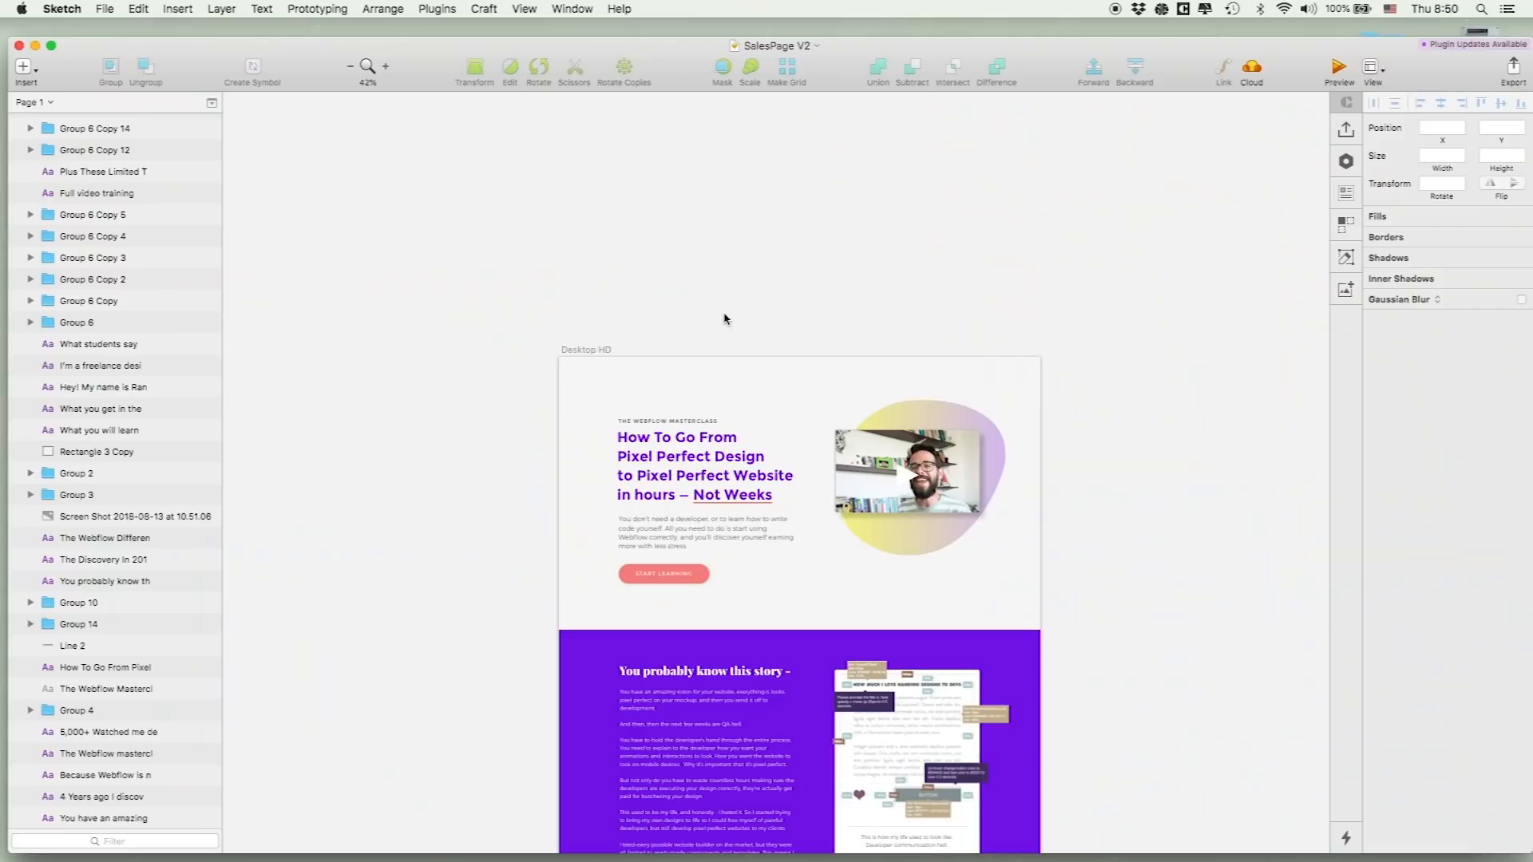
pyautogui.scroll(3)
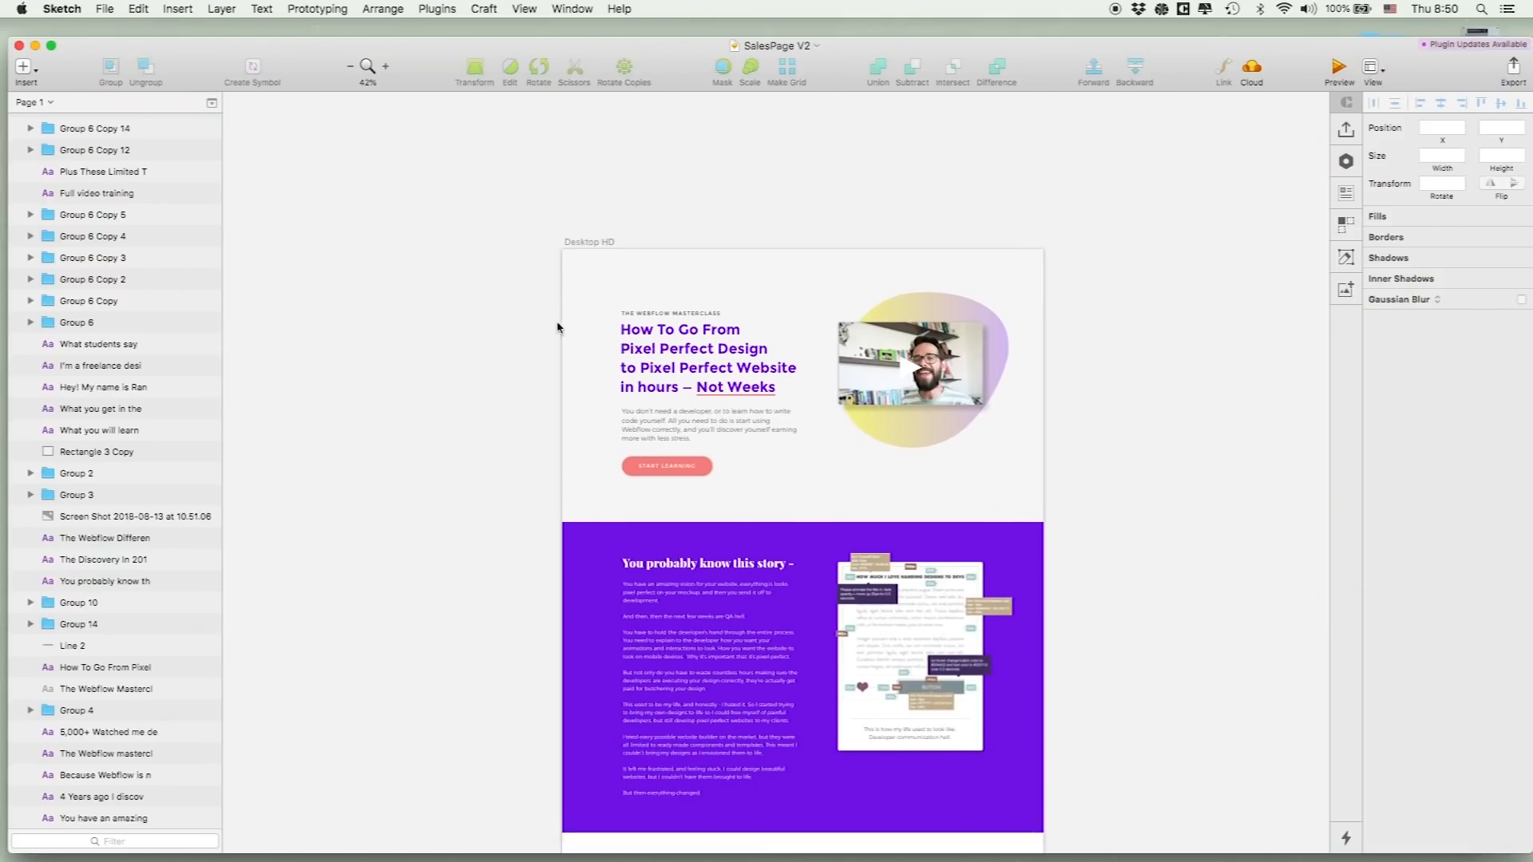
pyautogui.moveTo(1145, 440)
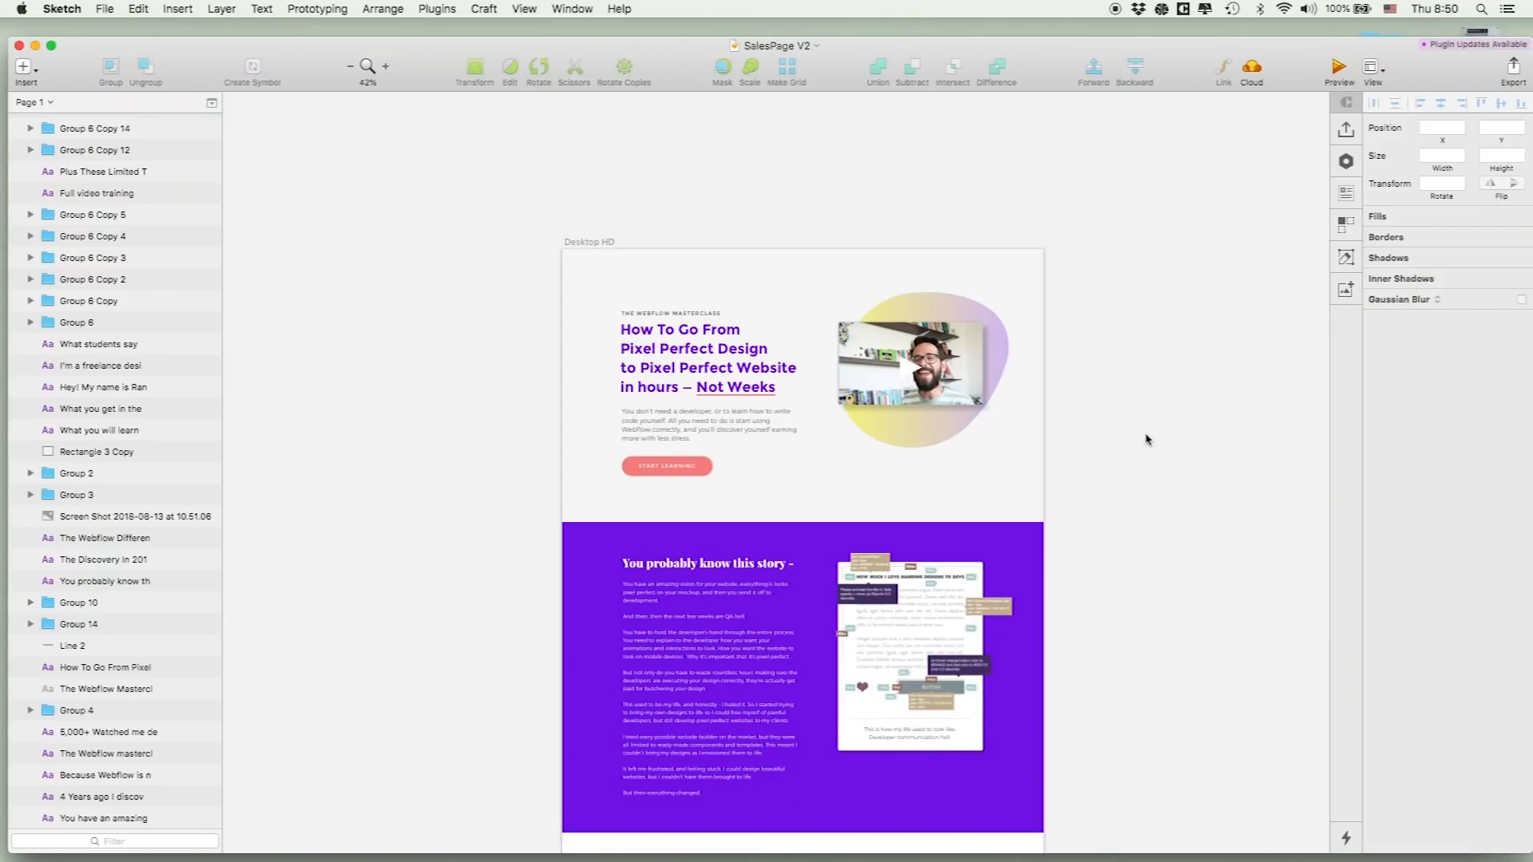
pyautogui.click(922, 369)
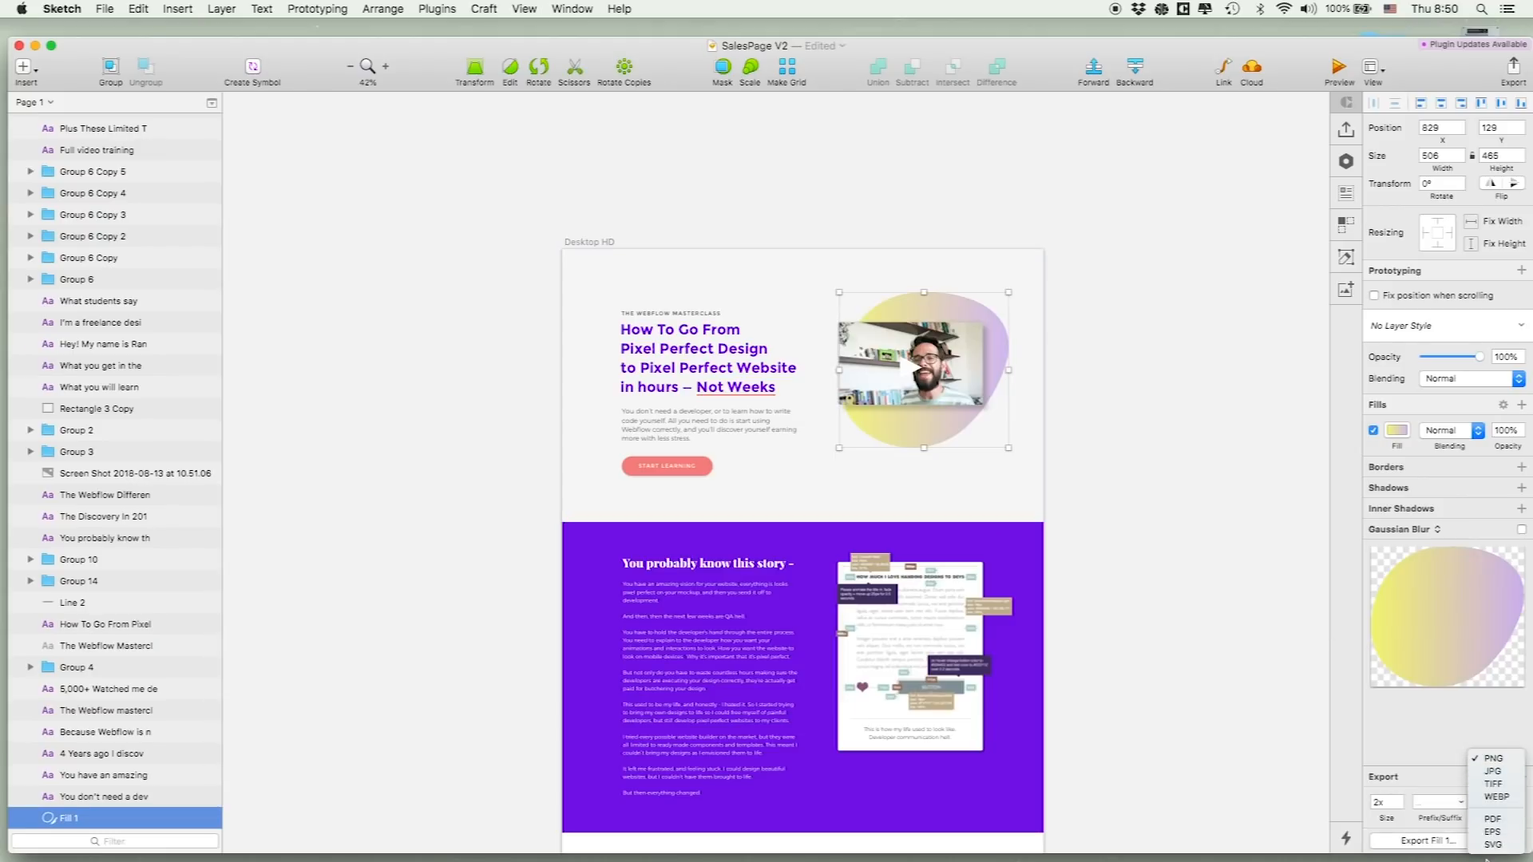
pyautogui.scroll(-3)
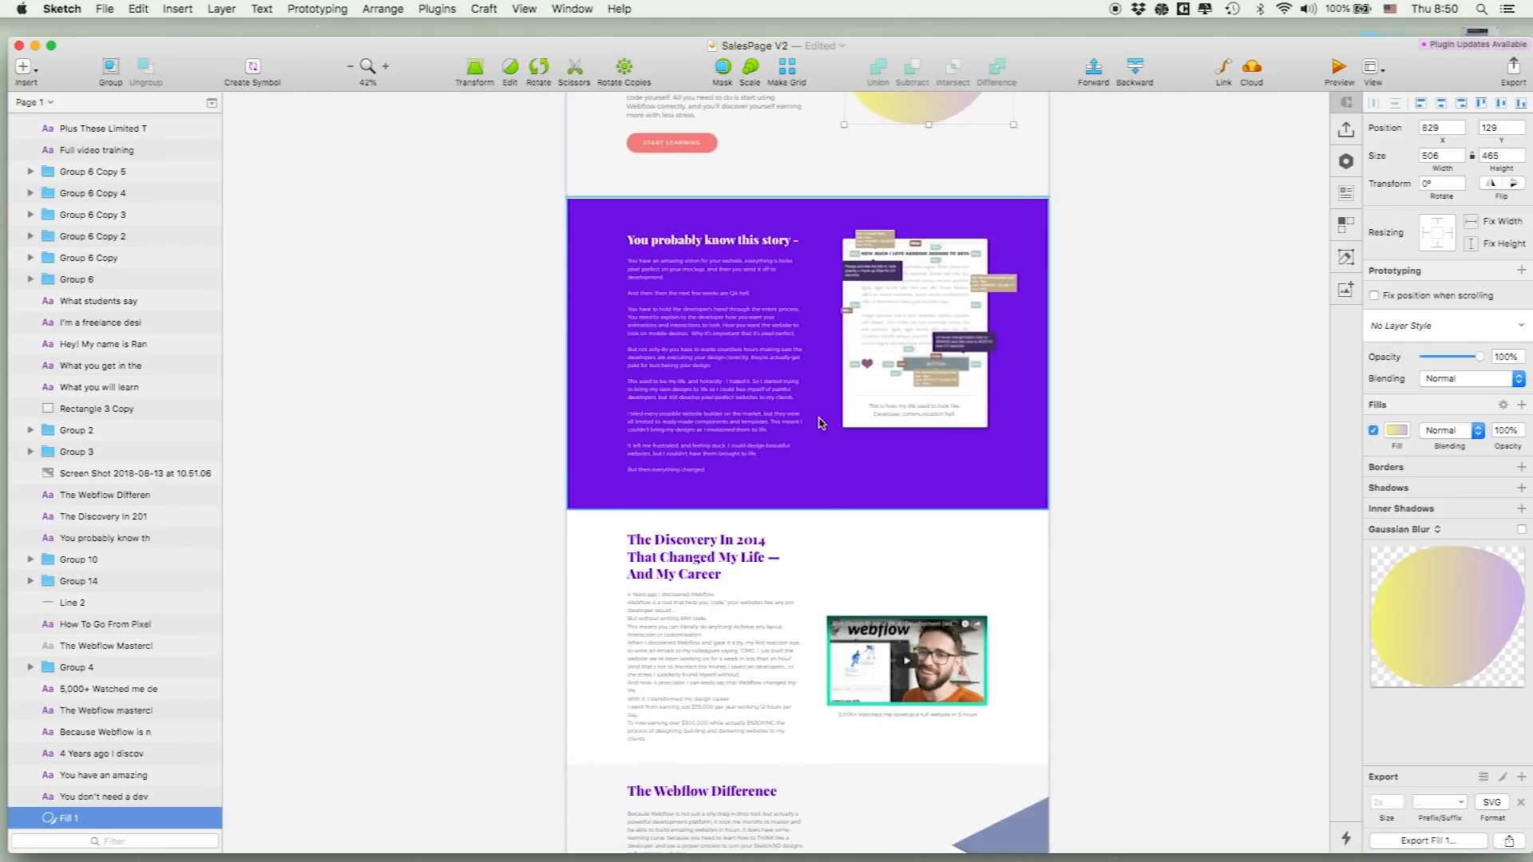
pyautogui.scroll(-3)
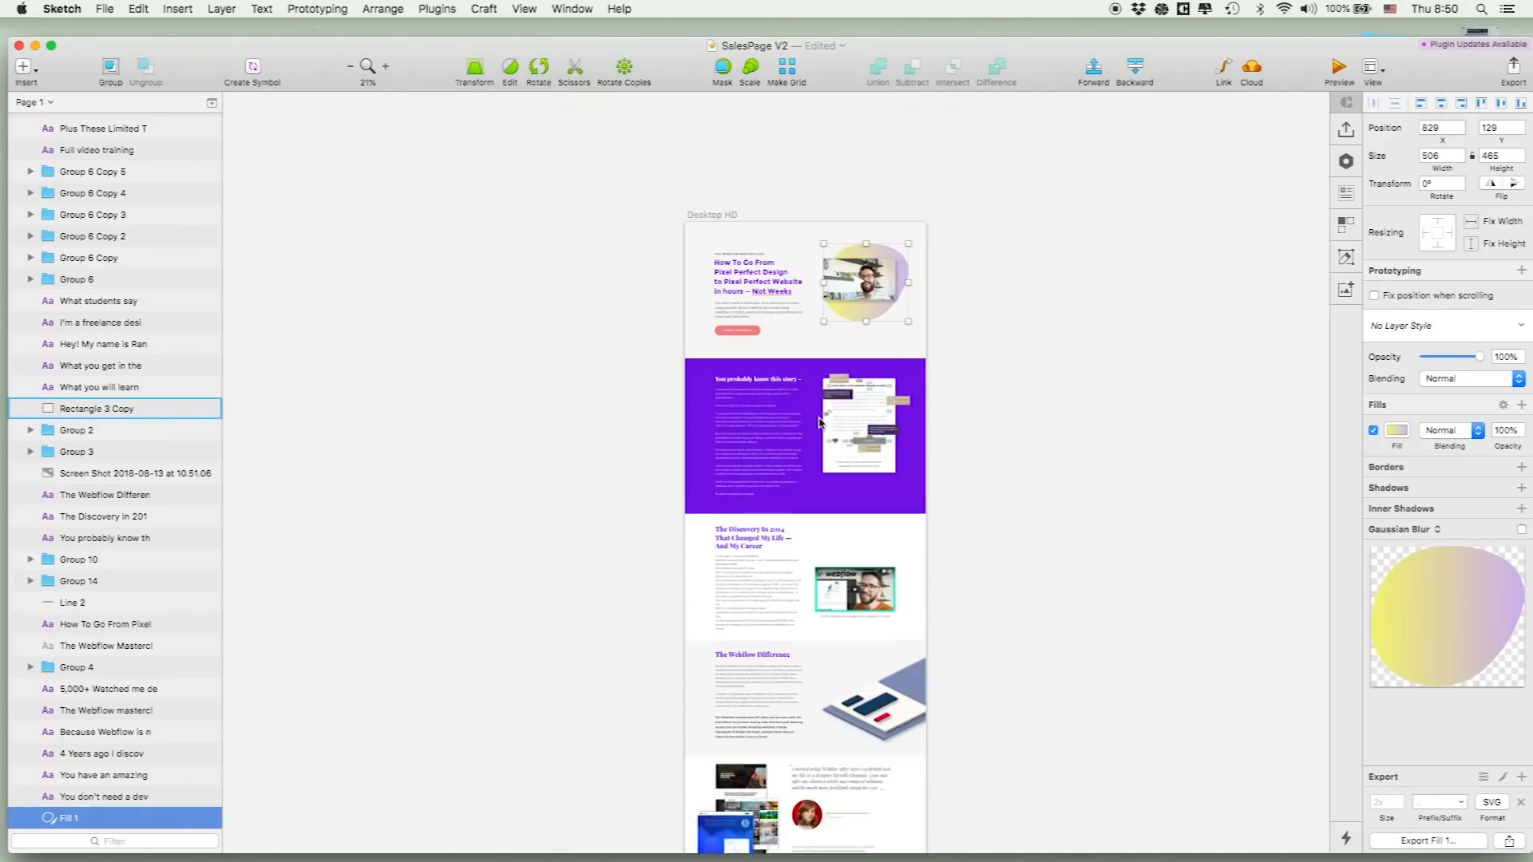
pyautogui.click(635, 384)
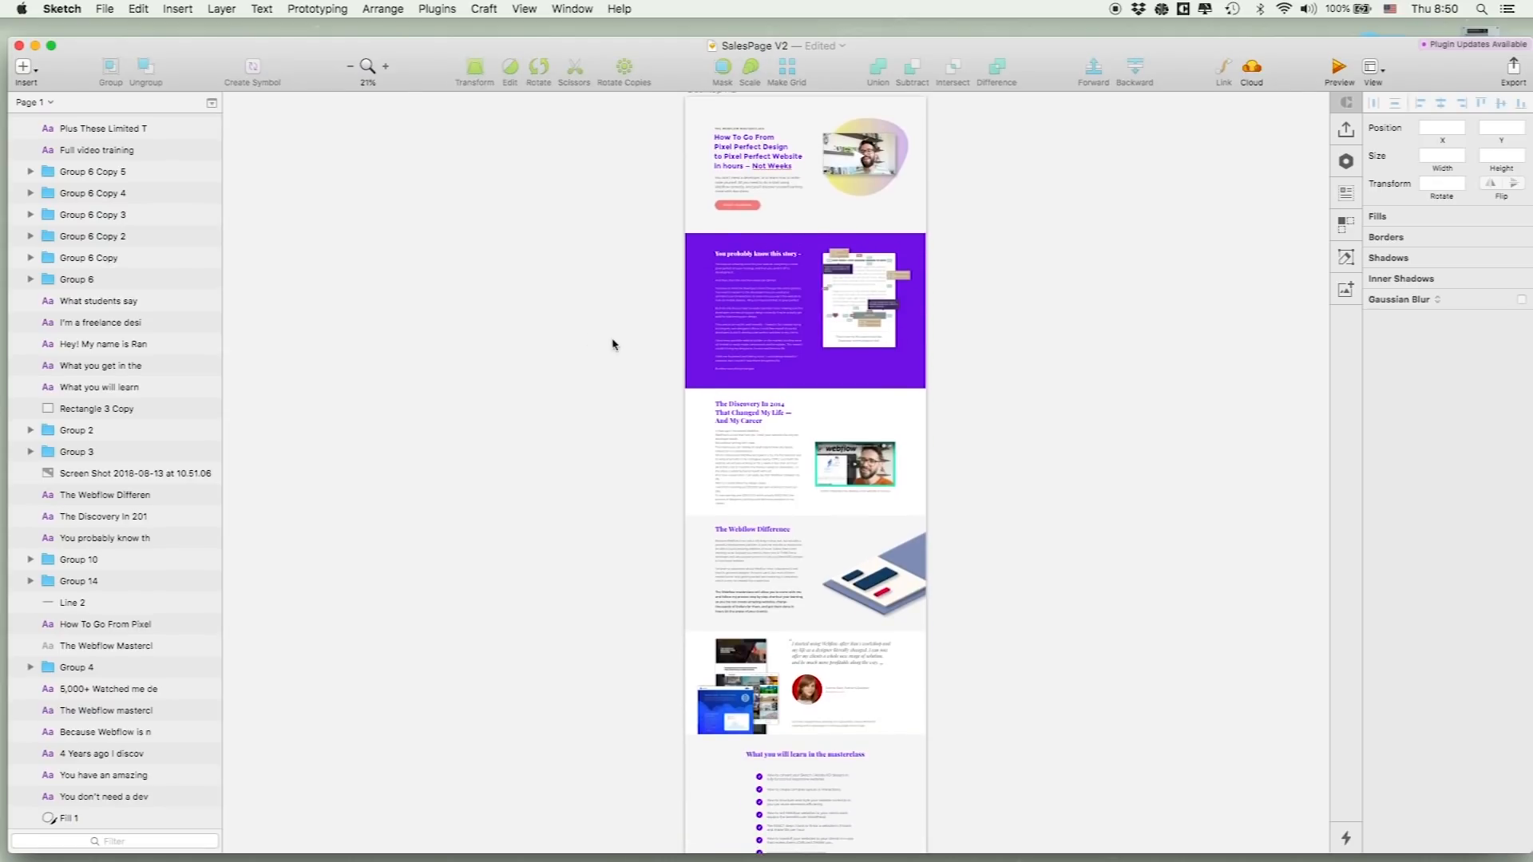
pyautogui.scroll(3)
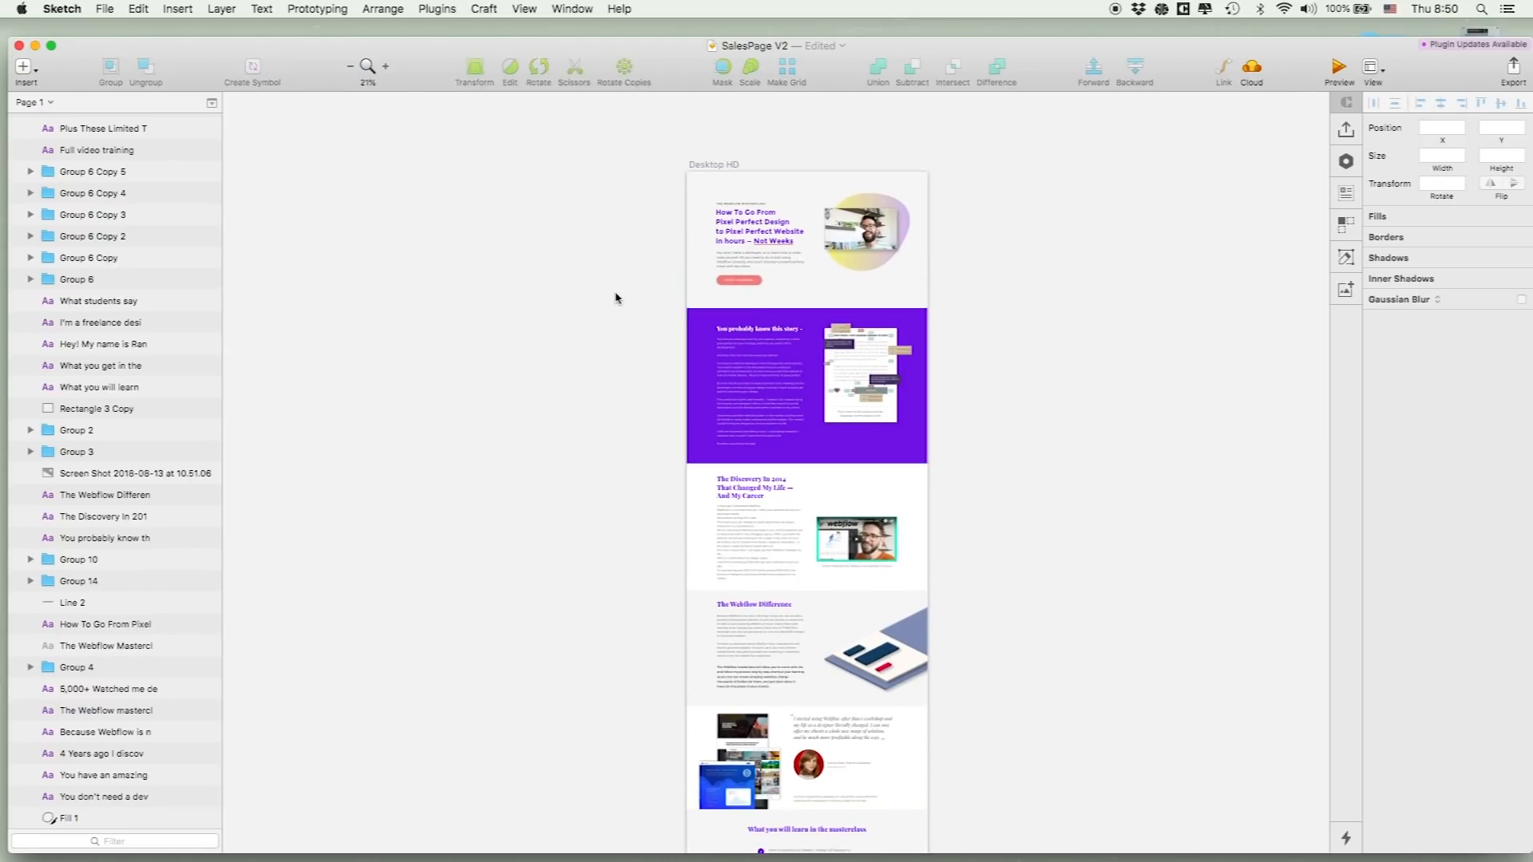
pyautogui.click(806, 367)
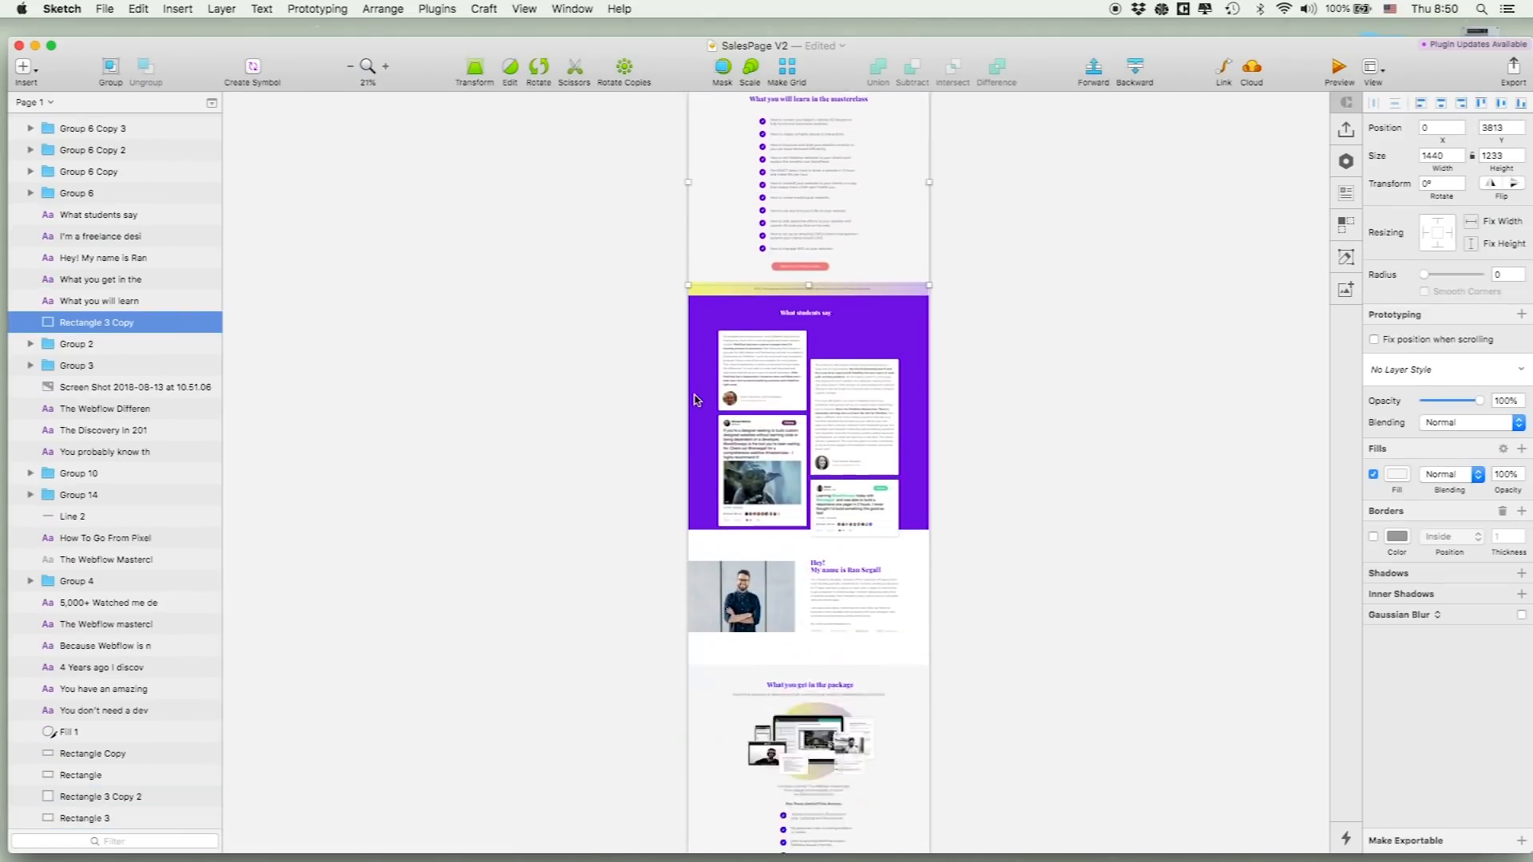
pyautogui.scroll(3)
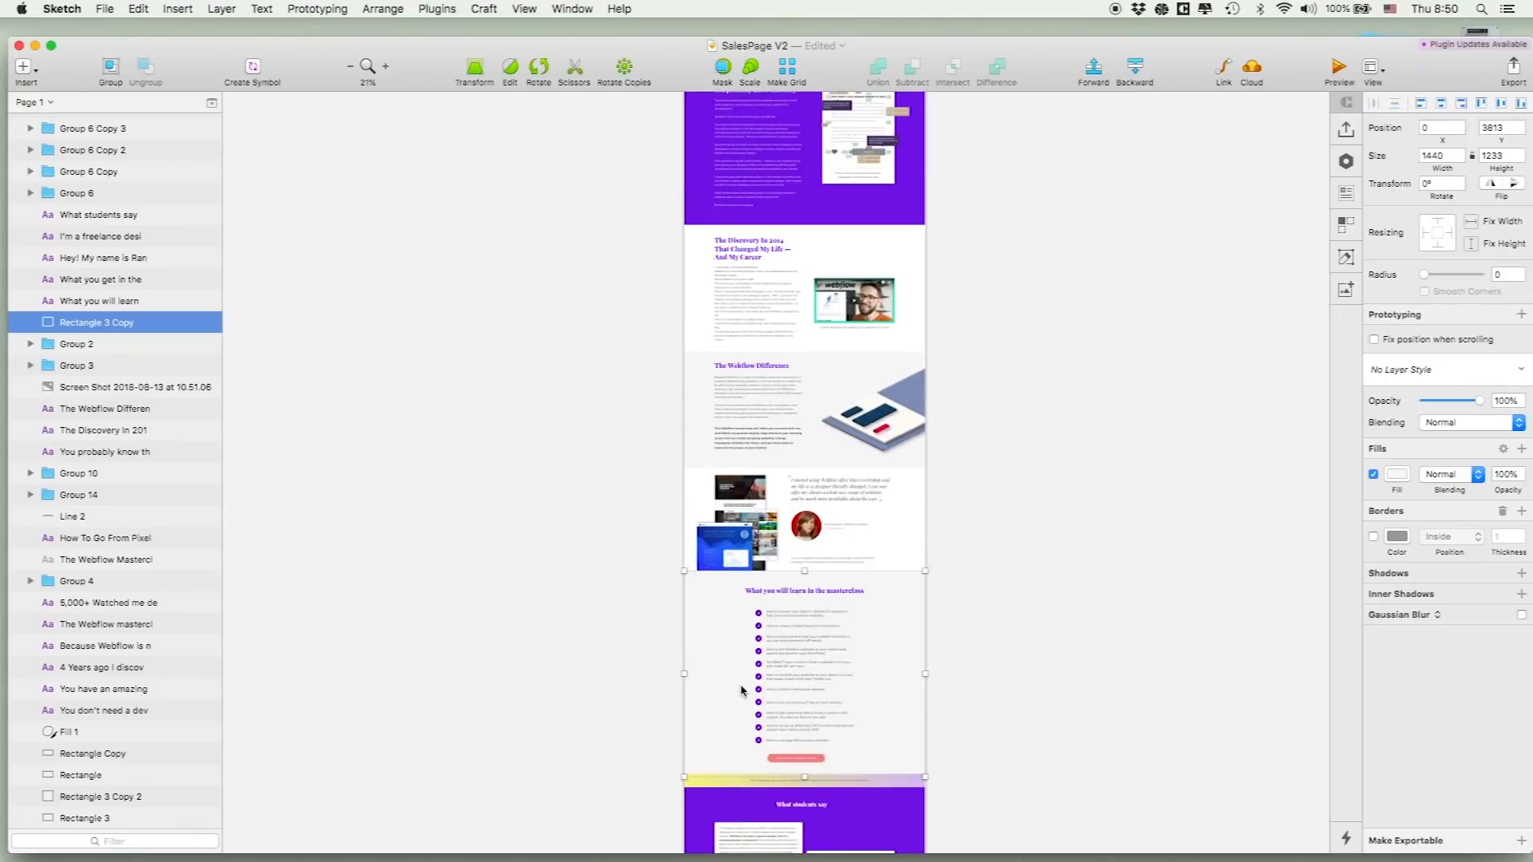
pyautogui.click(105, 538)
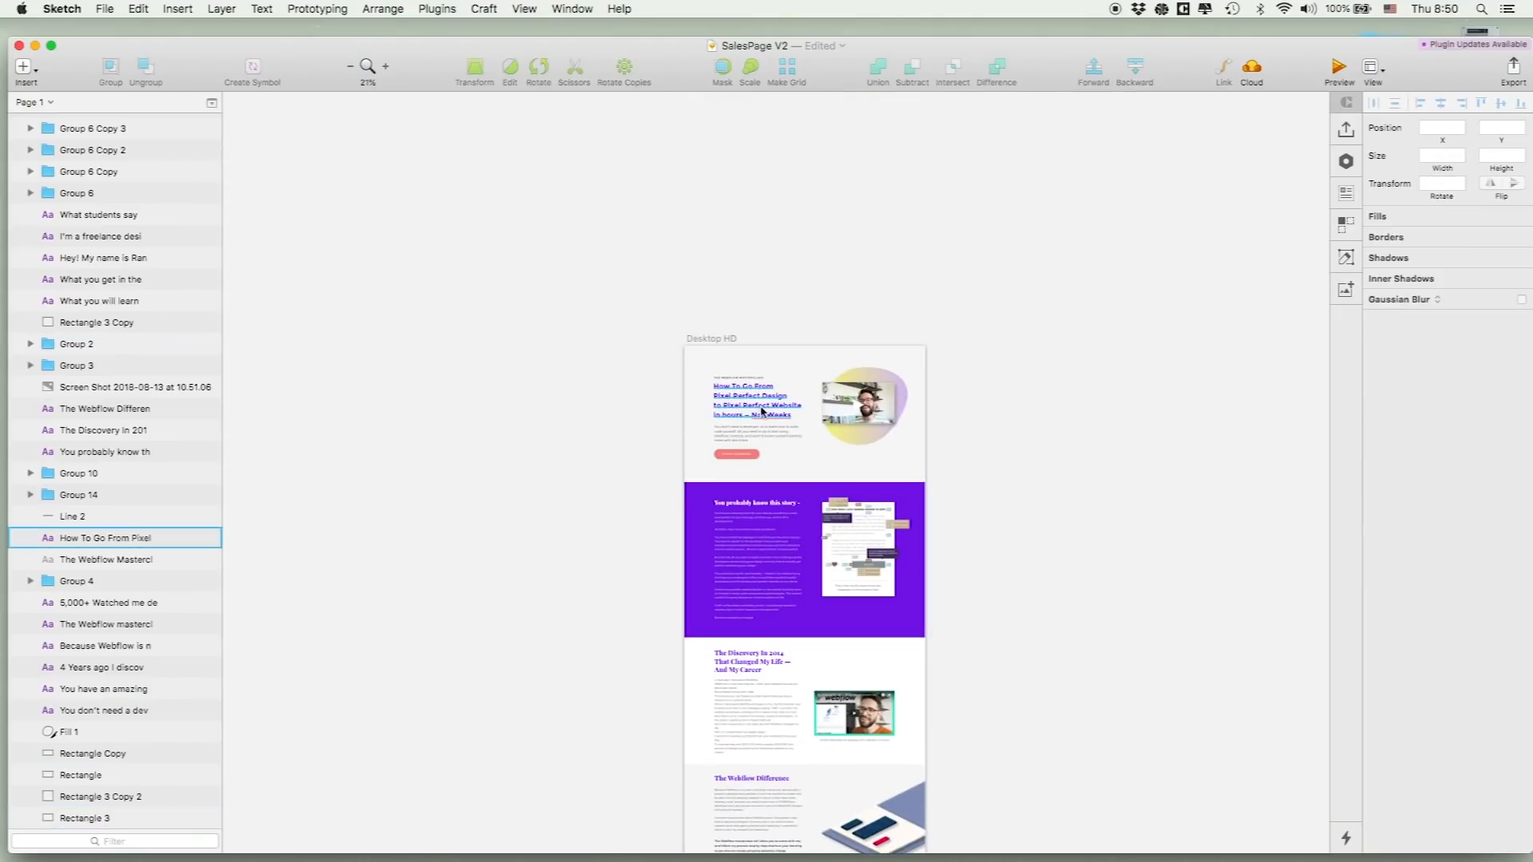
pyautogui.click(113, 688)
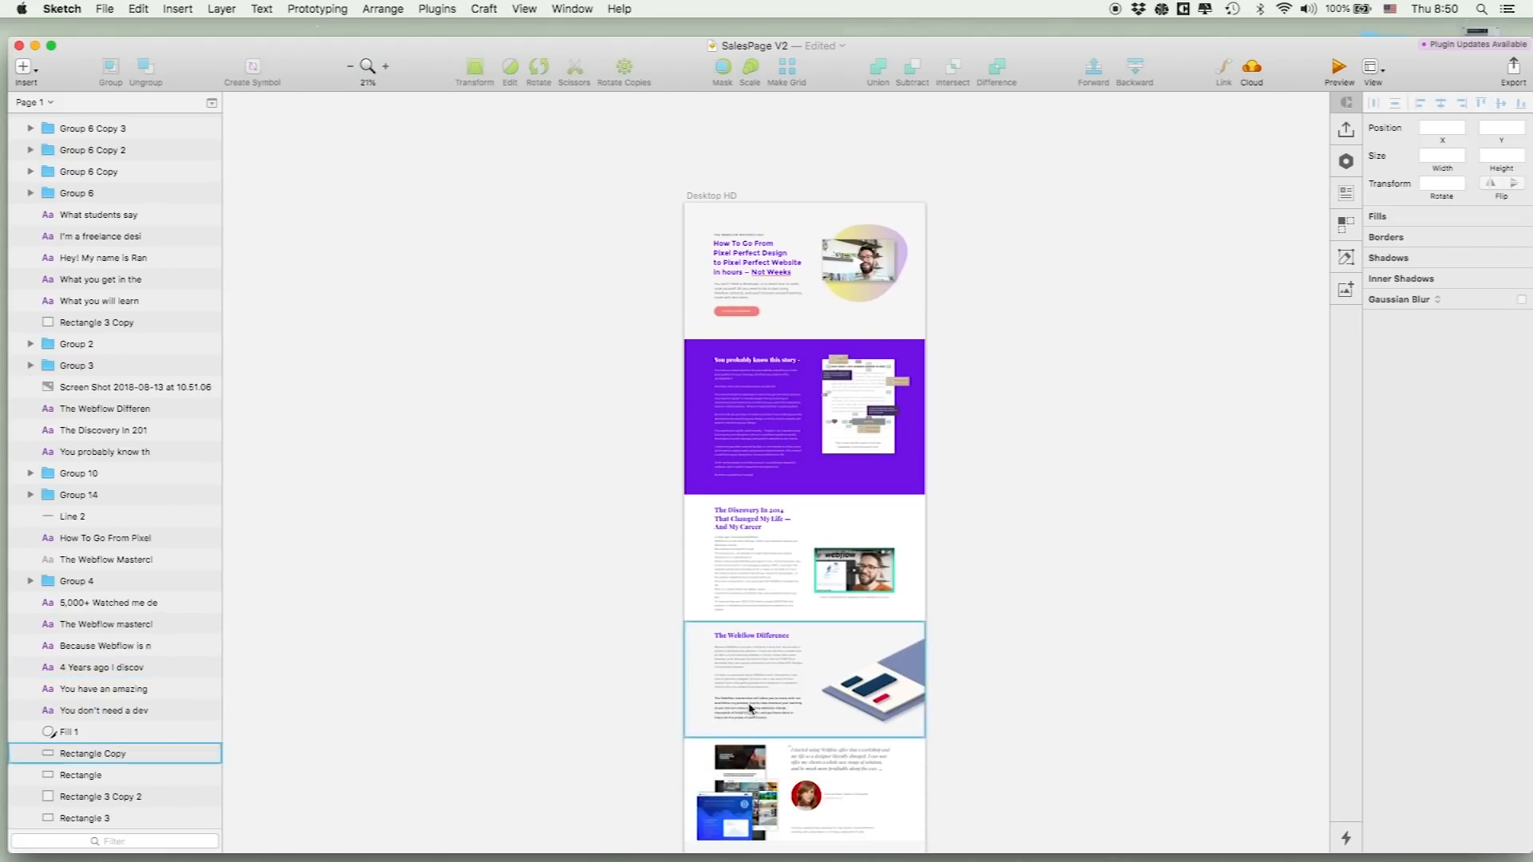
pyautogui.scroll(-3)
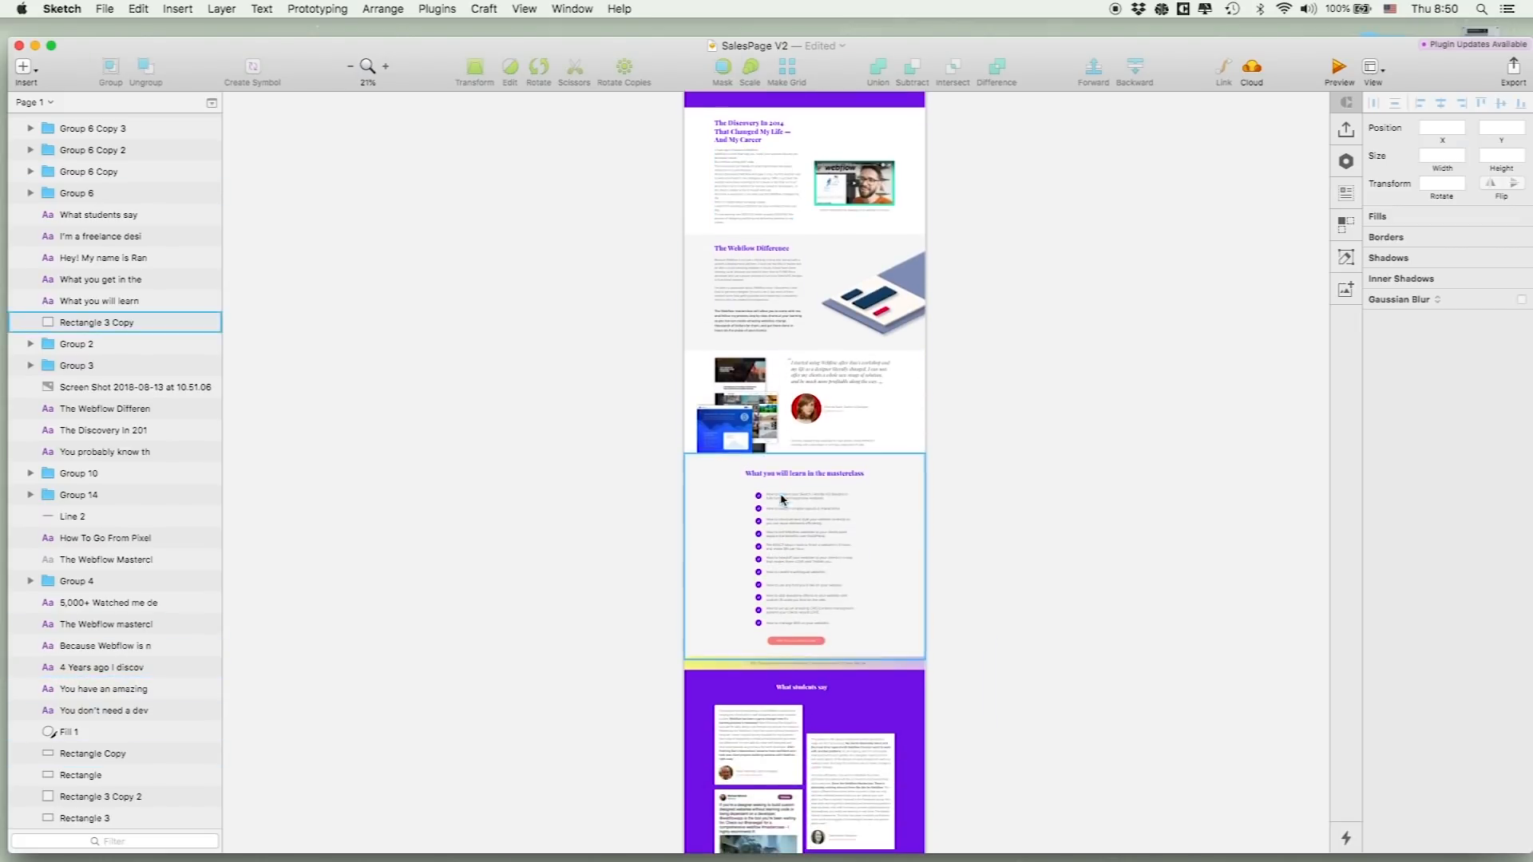
pyautogui.scroll(-3)
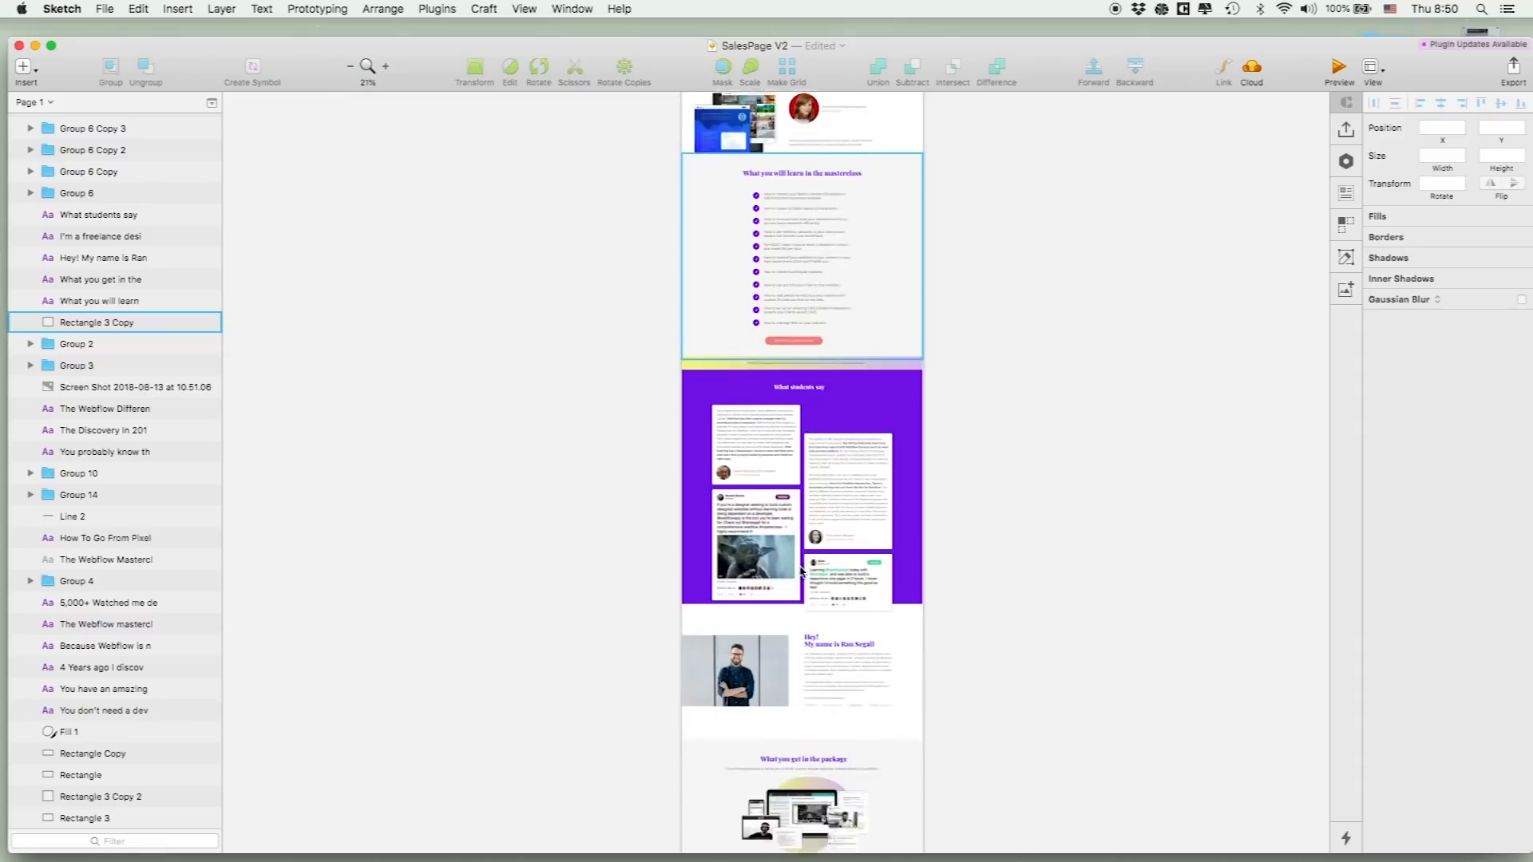
pyautogui.scroll(-3)
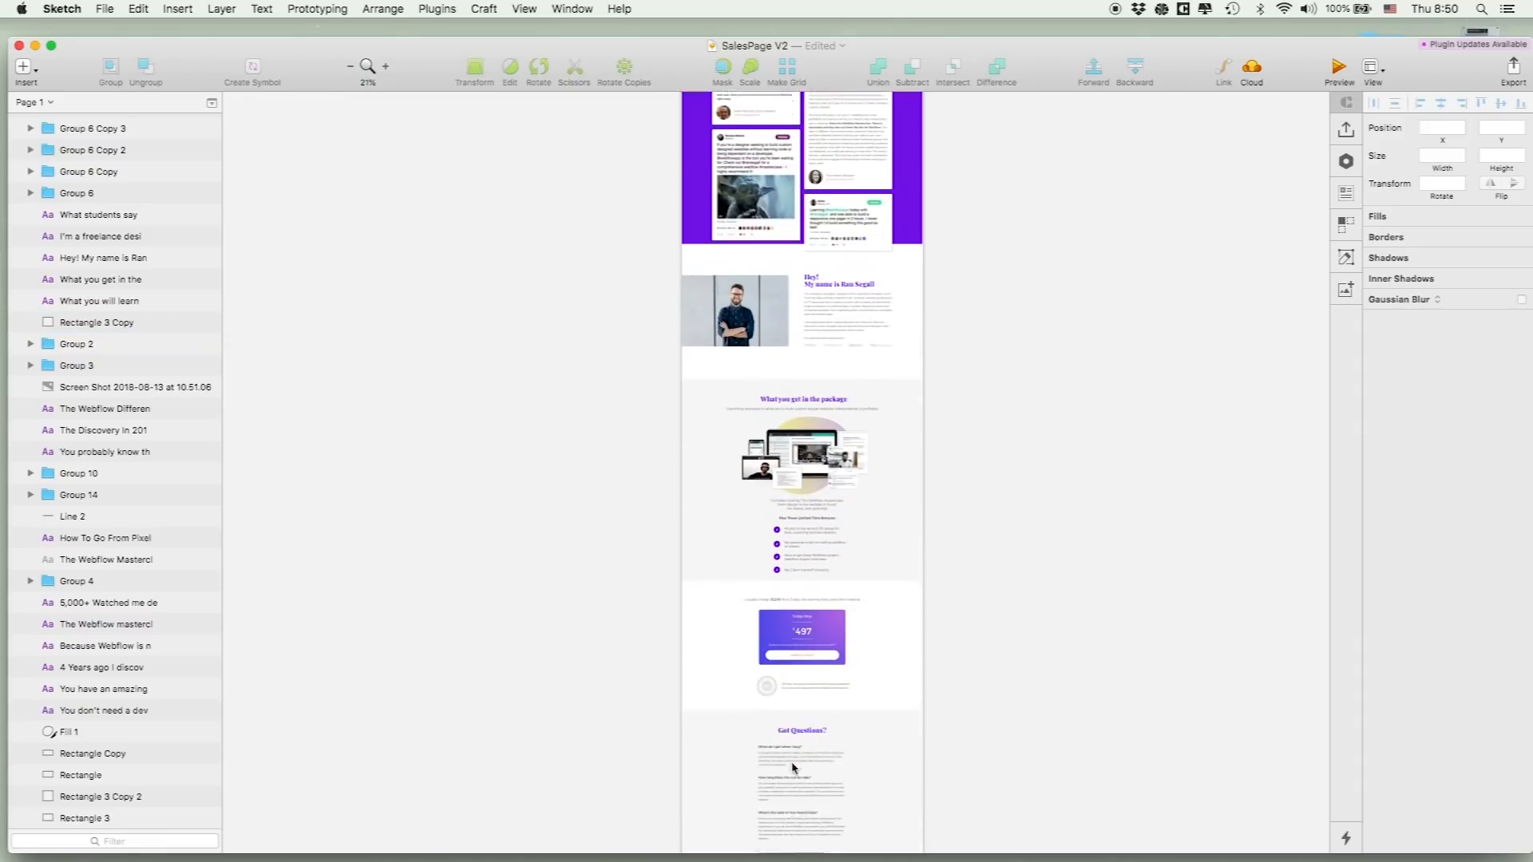
pyautogui.scroll(-3)
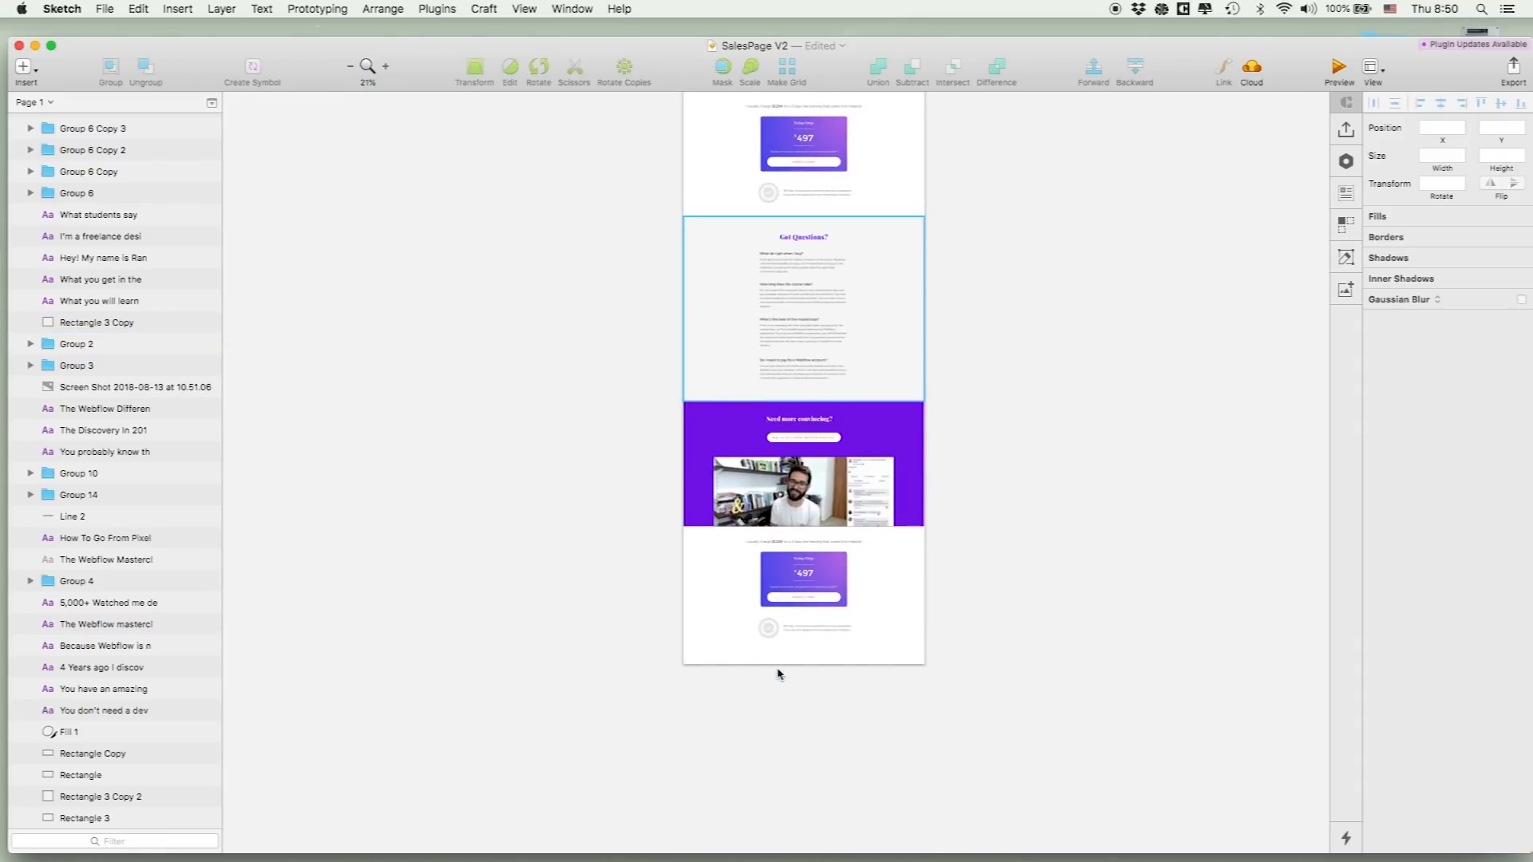
pyautogui.scroll(3)
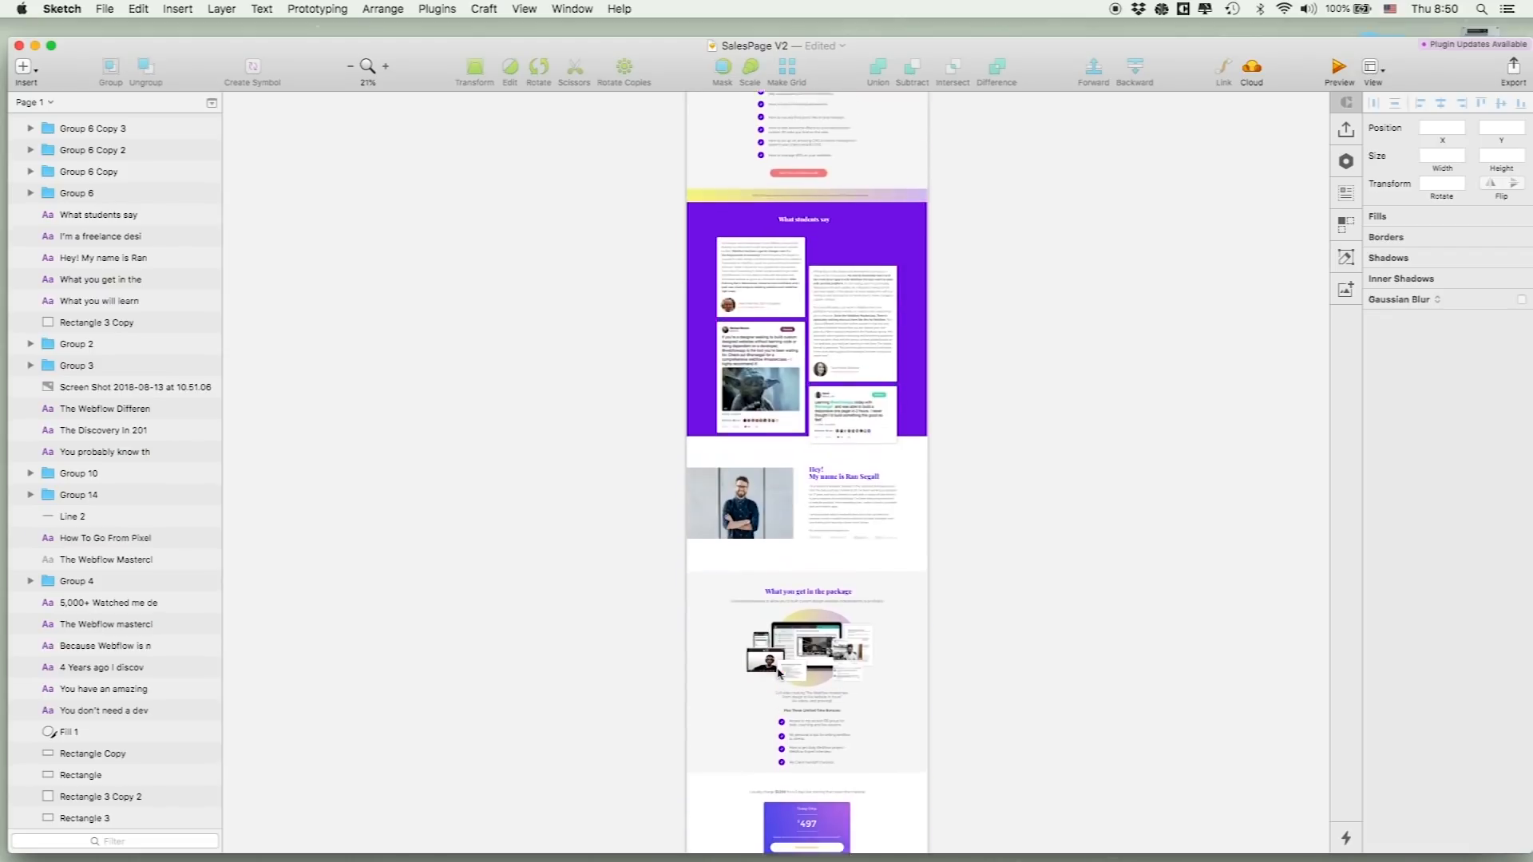
pyautogui.scroll(3)
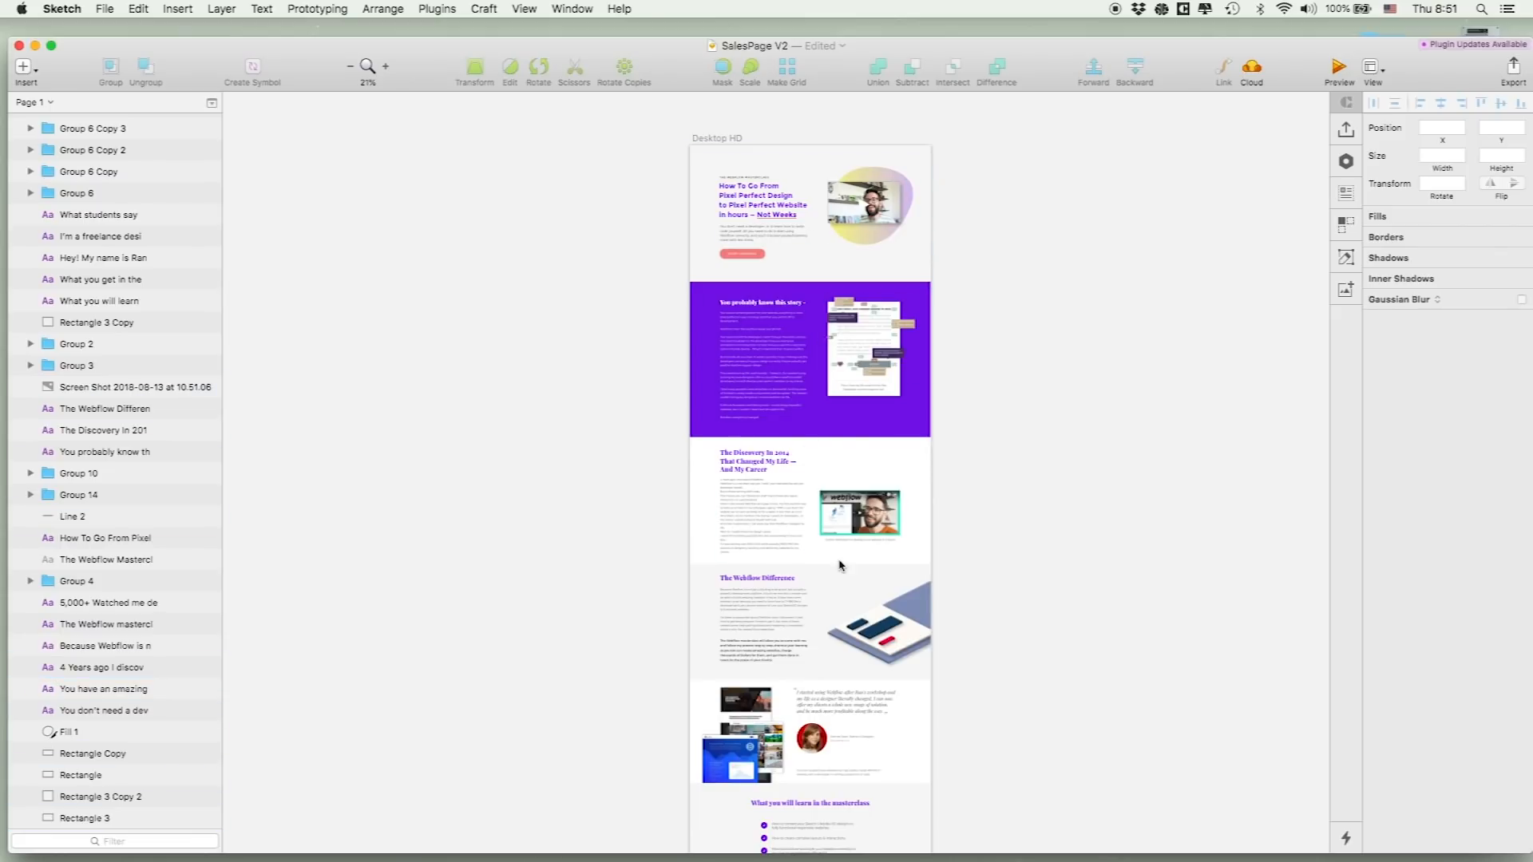
pyautogui.click(765, 611)
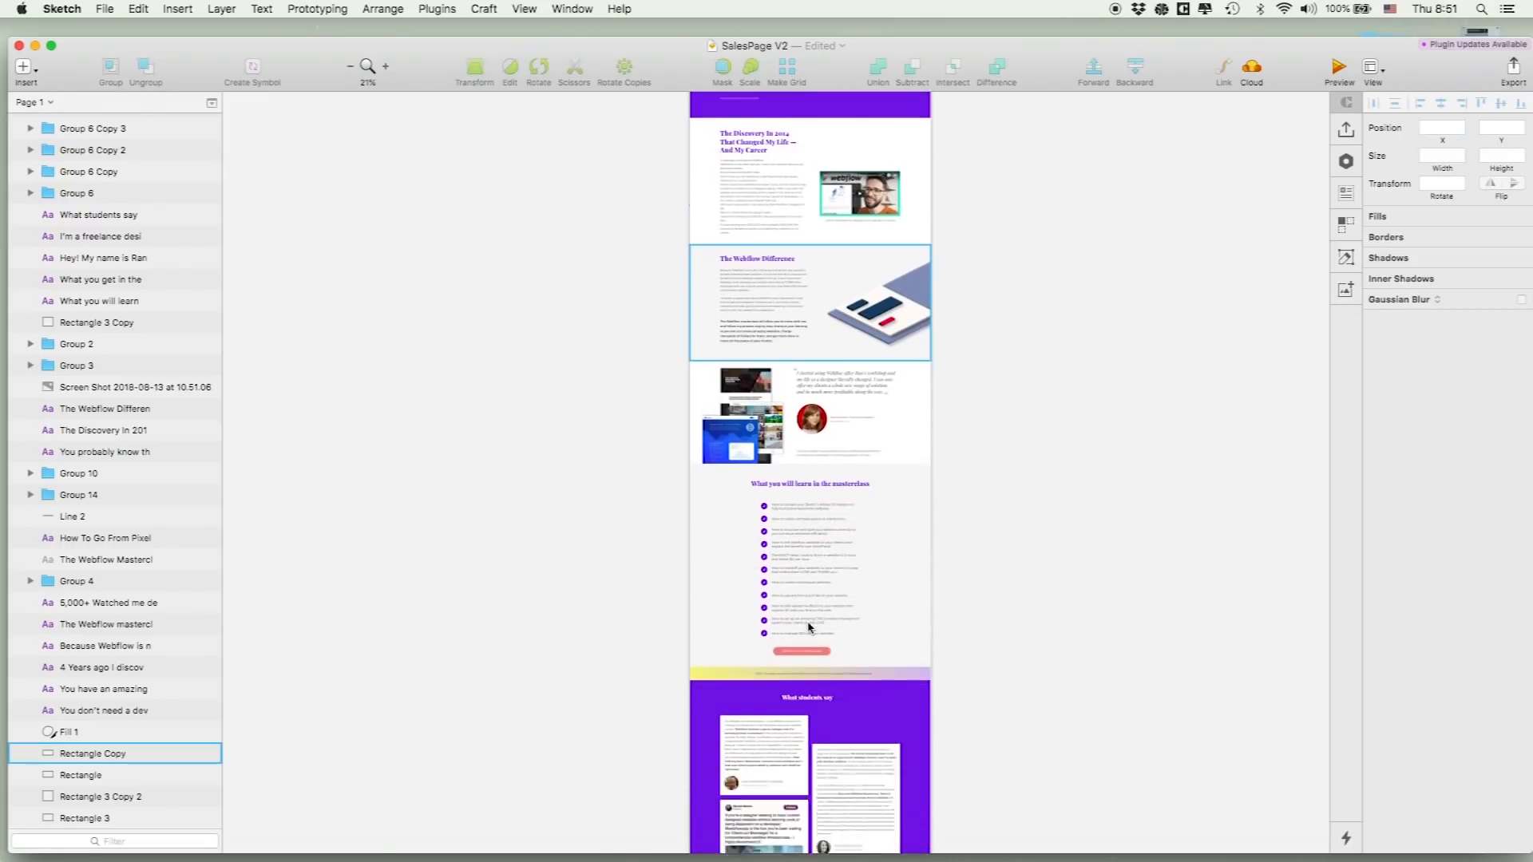
pyautogui.scroll(-3)
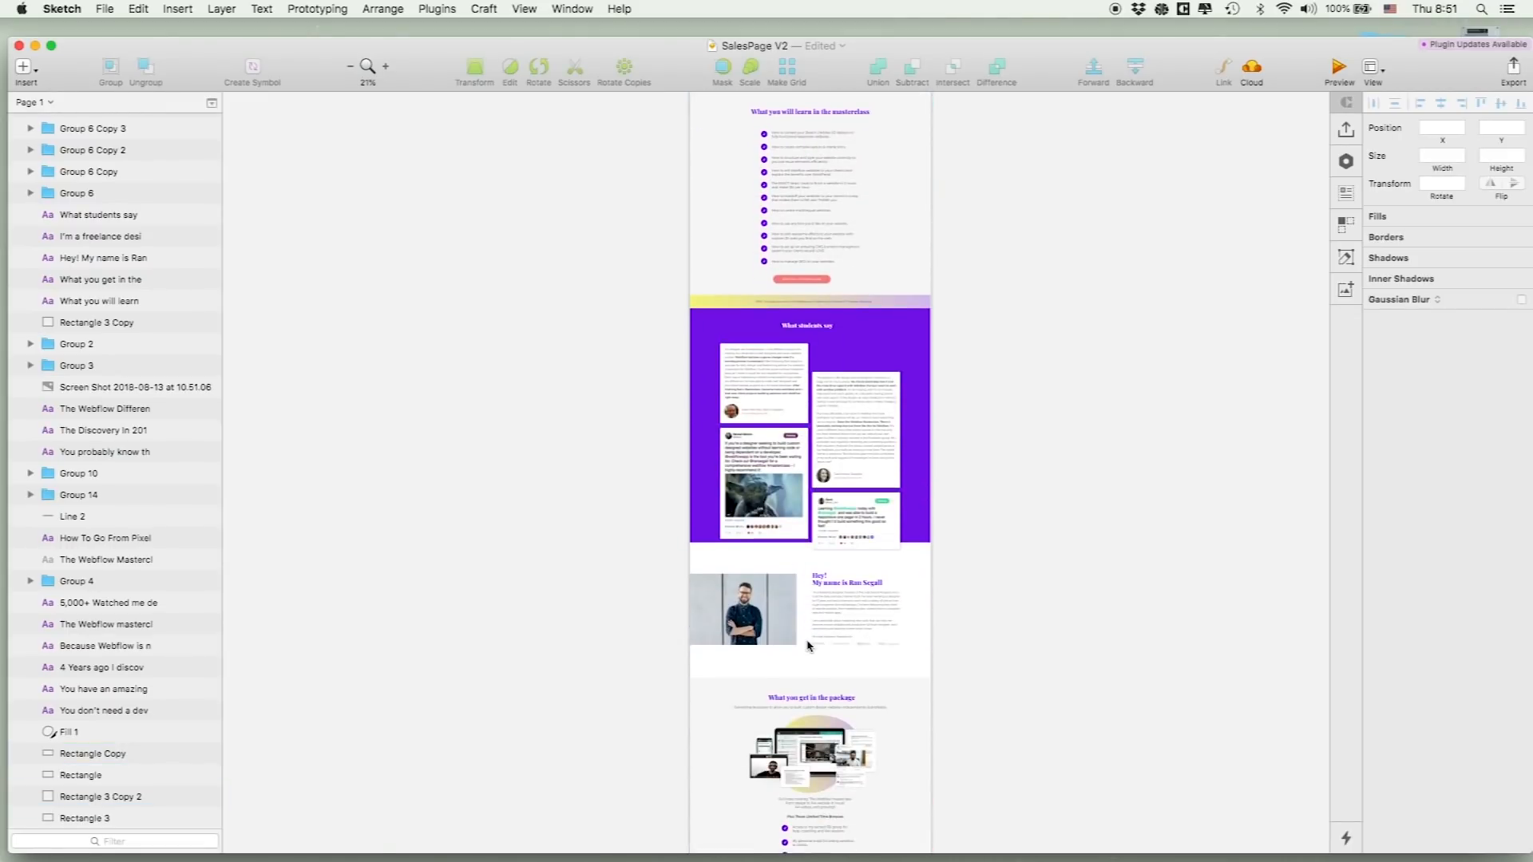
pyautogui.scroll(-3)
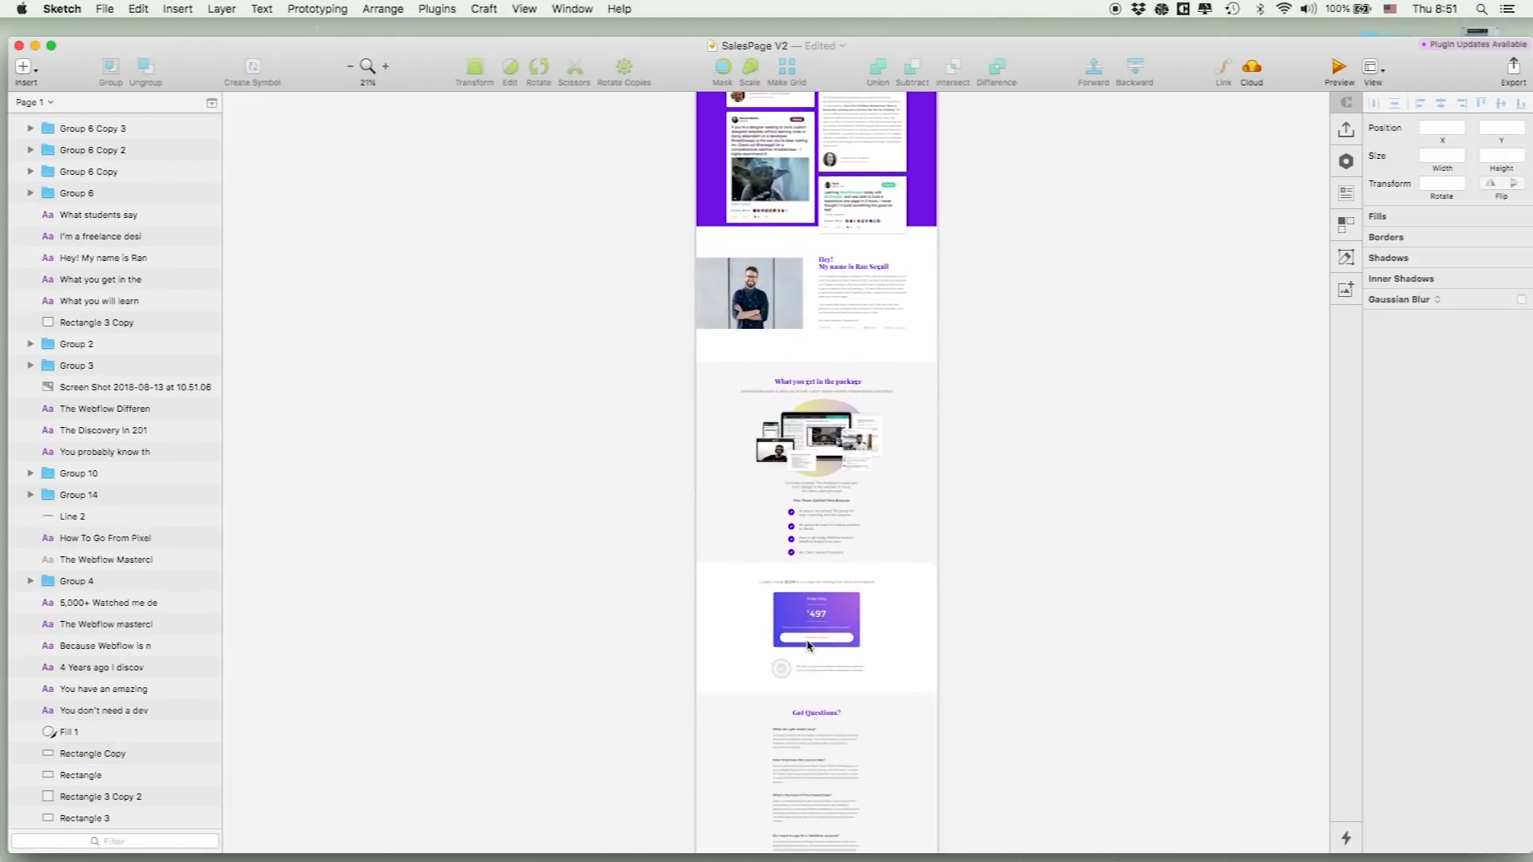